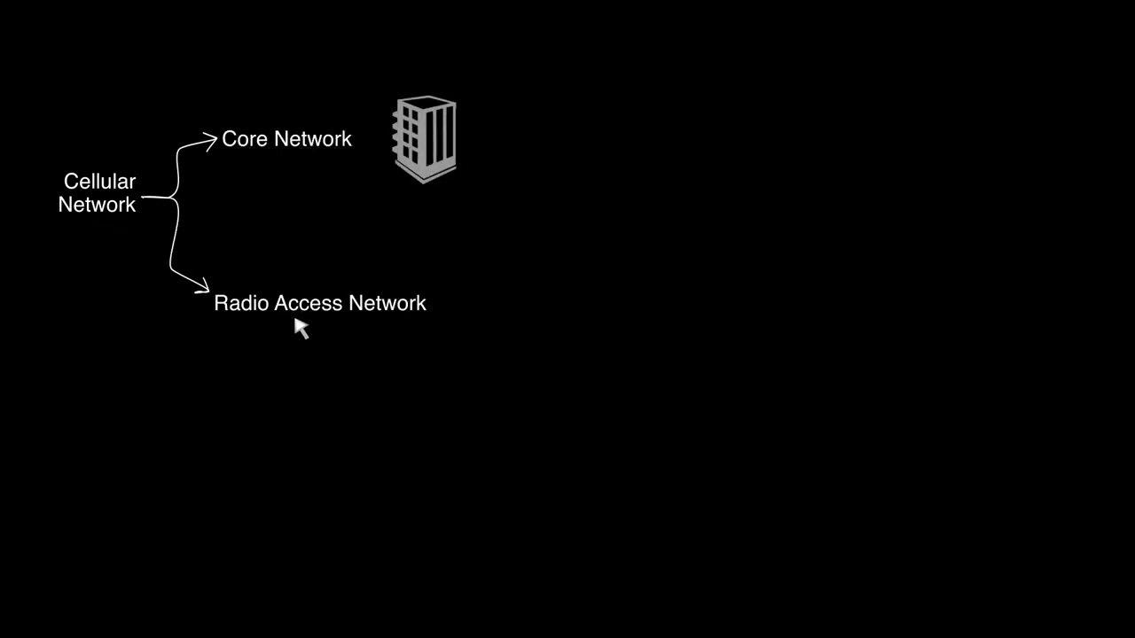
text((RAN))
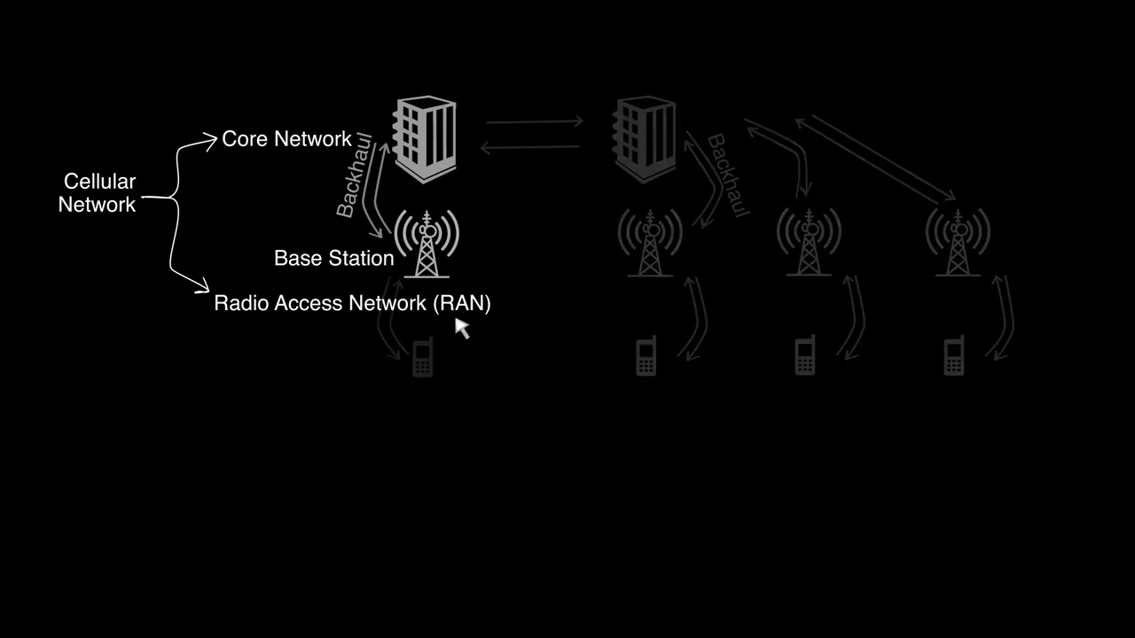
text(Baseband)
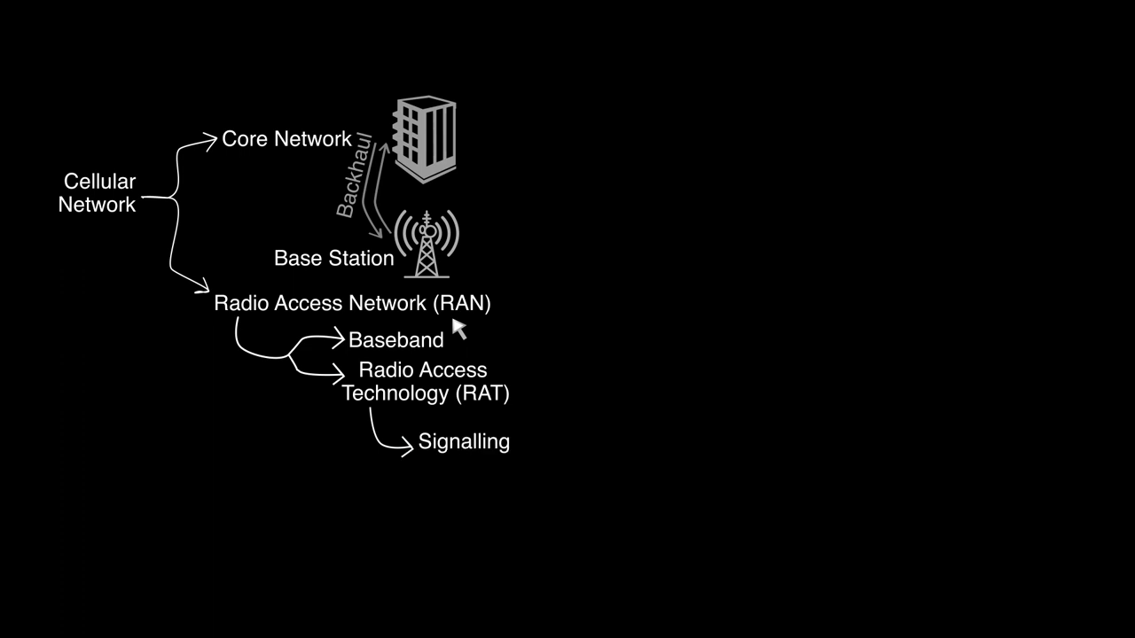
text(Format)
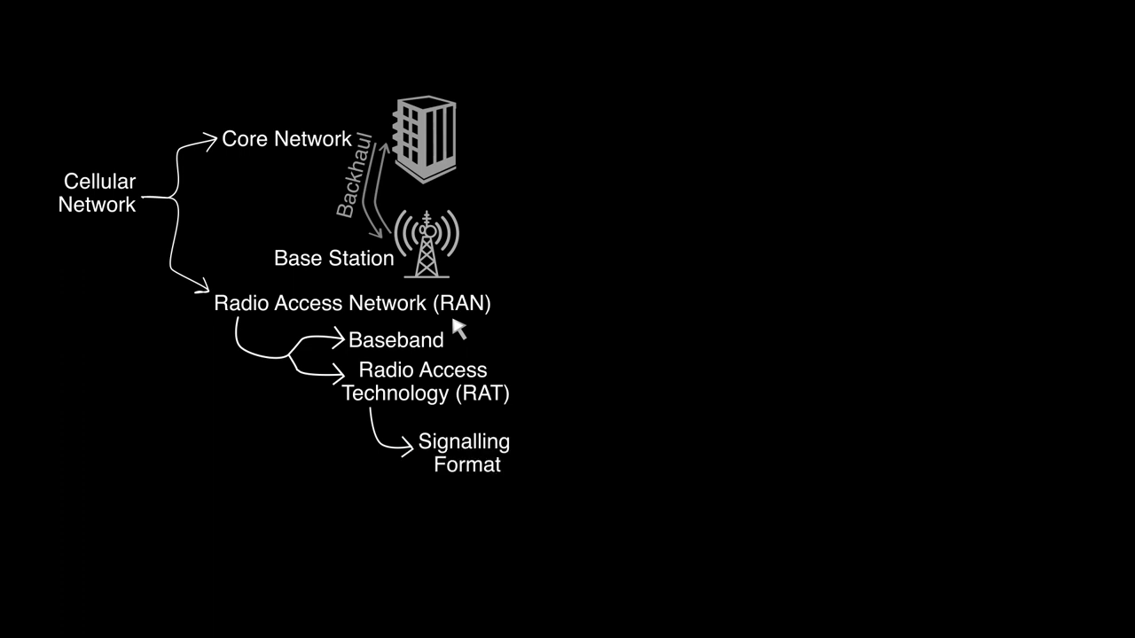